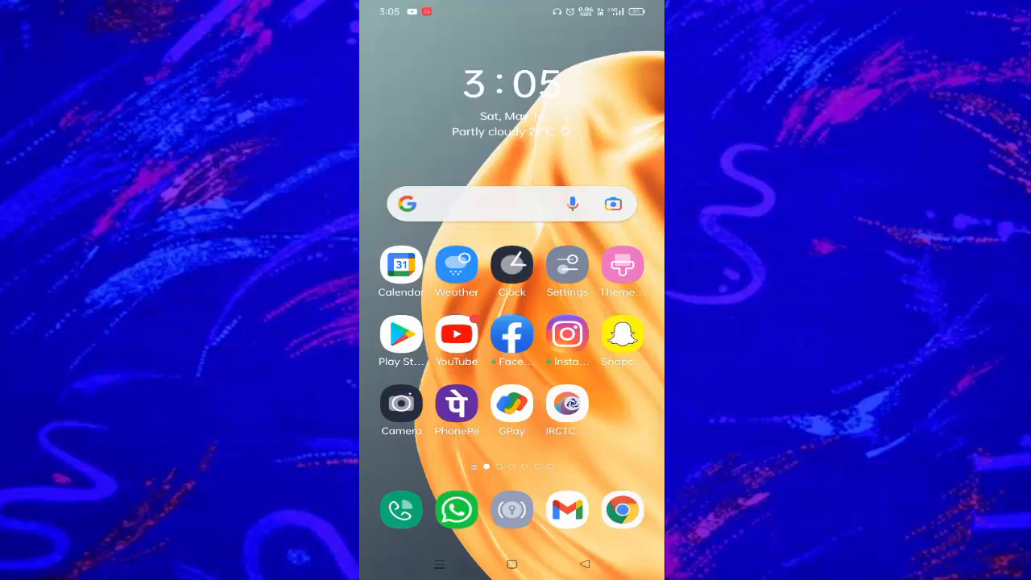
# Swipe across the home screen pages to reach the Play Store icon
pyautogui.hscroll(-3)
pyautogui.write('fa')
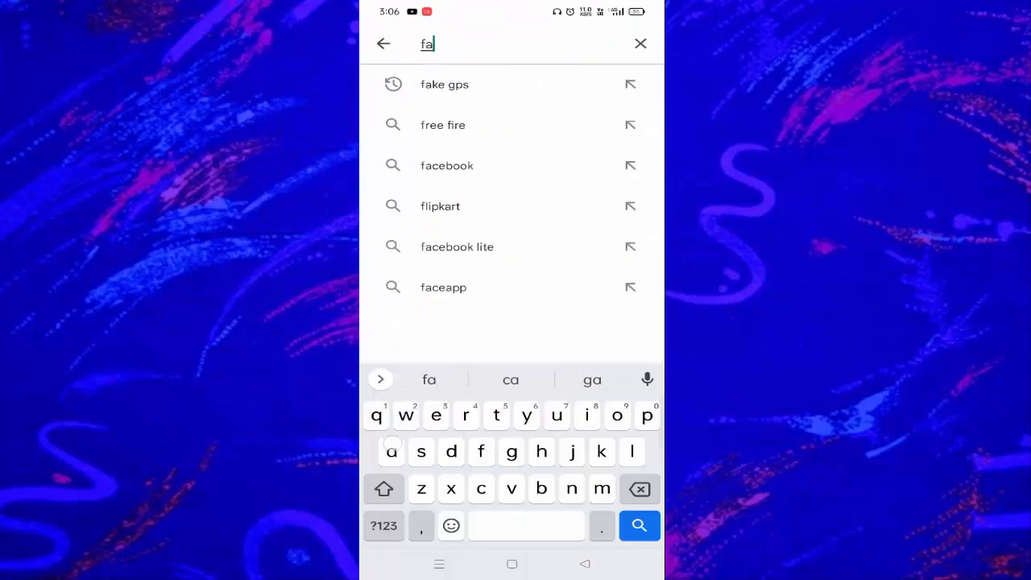
# Choose 'facebook' from the Play Store search suggestions for 'fa'
pyautogui.click(448, 165)
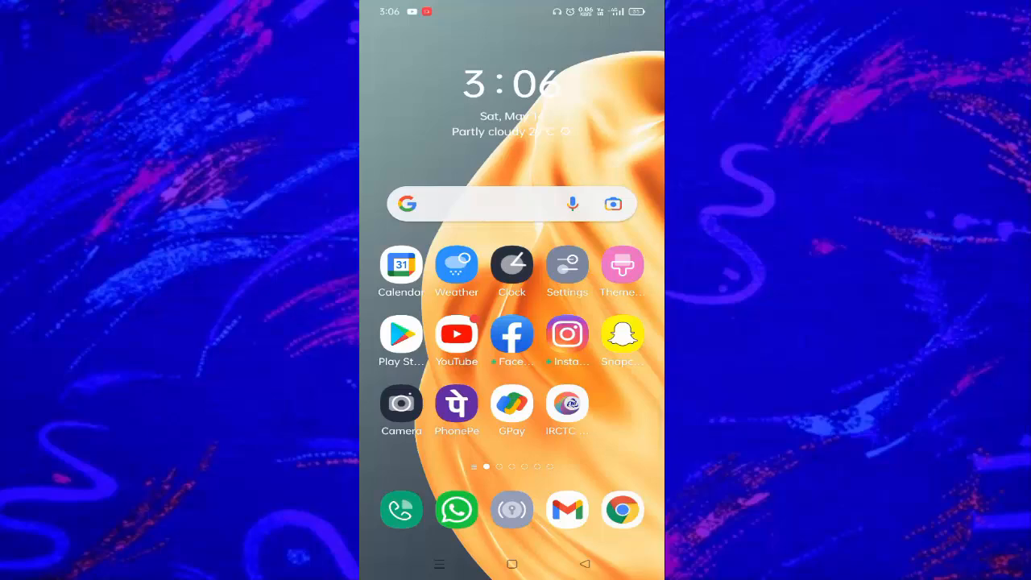
# Go into Settings and reach the App management list of installed apps
pyautogui.click(567, 266)
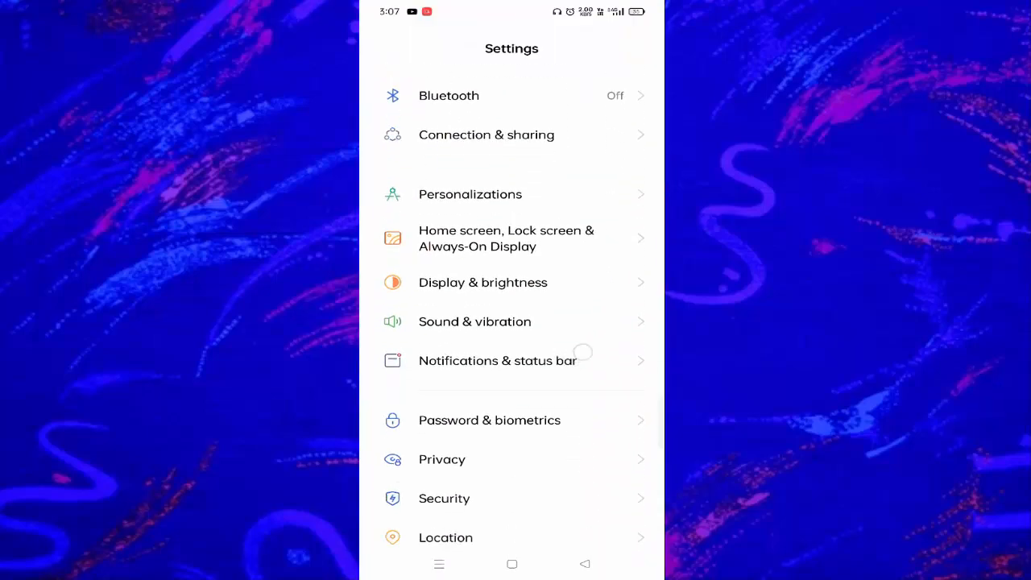
pyautogui.scroll(-3)
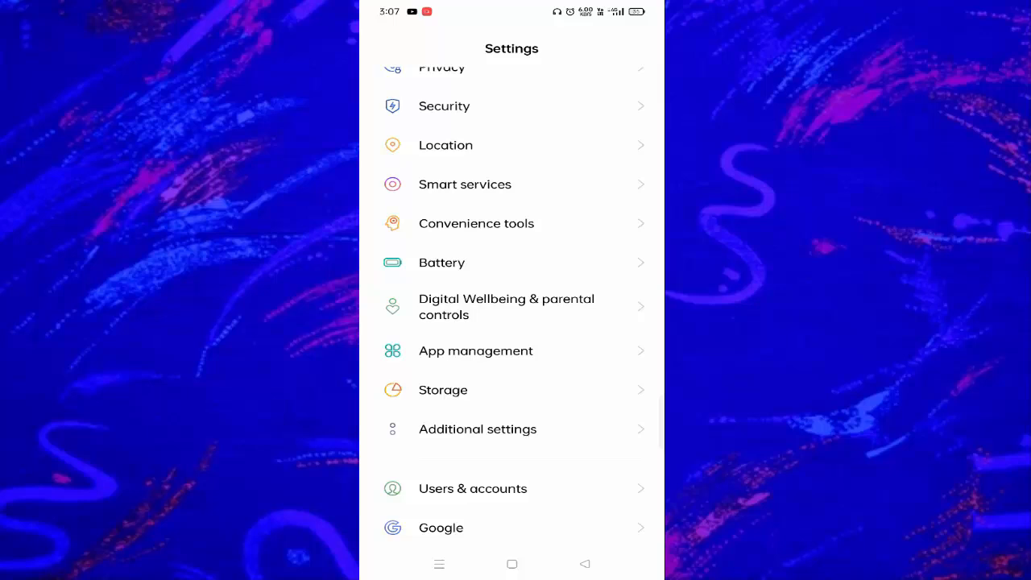
pyautogui.click(476, 351)
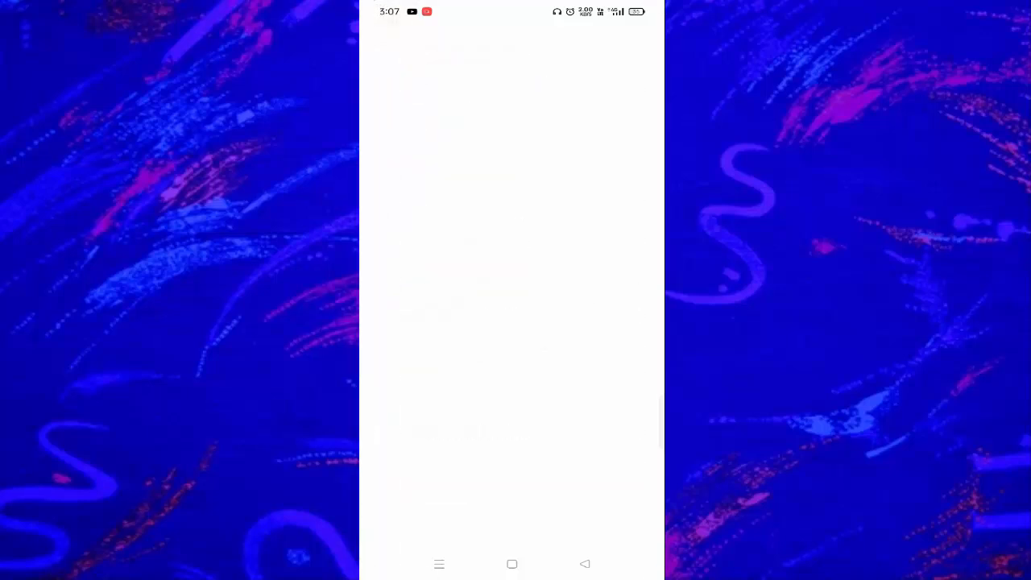
# Filter the installed apps list by searching for 'face' to find Facebook
pyautogui.click(483, 48)
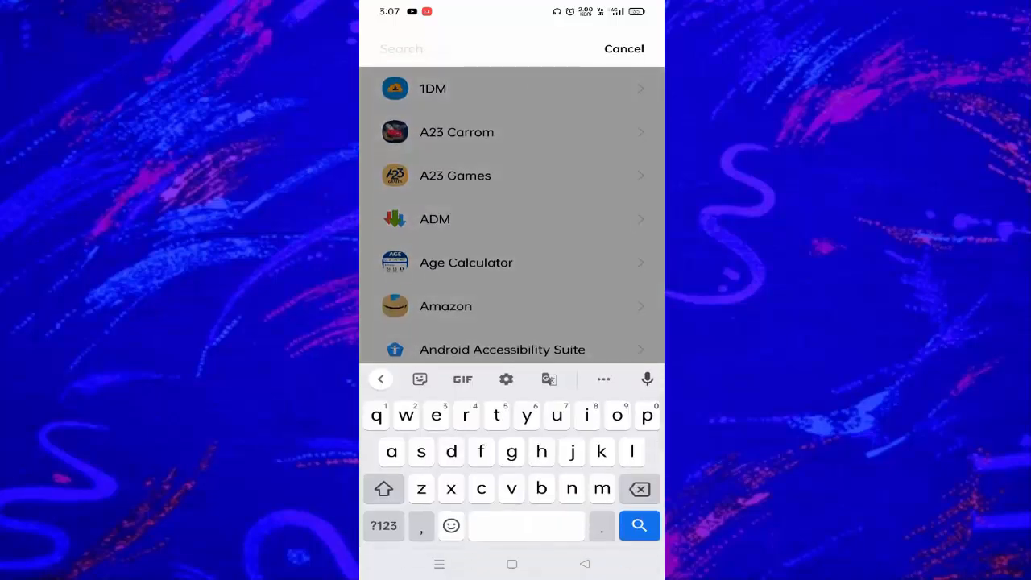
pyautogui.write('face')
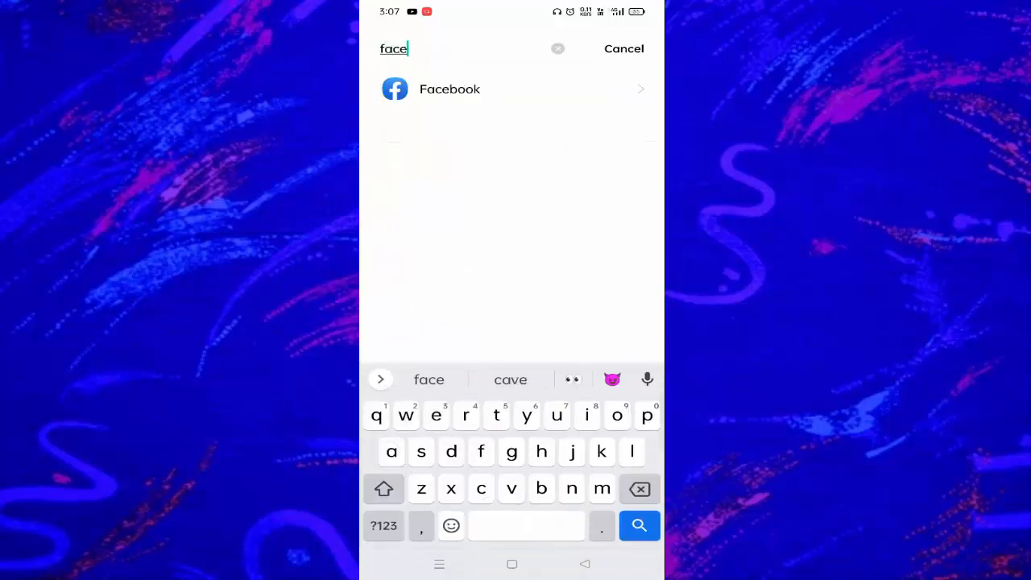
# Force stop Facebook from its app info page and confirm the prompt
pyautogui.click(450, 89)
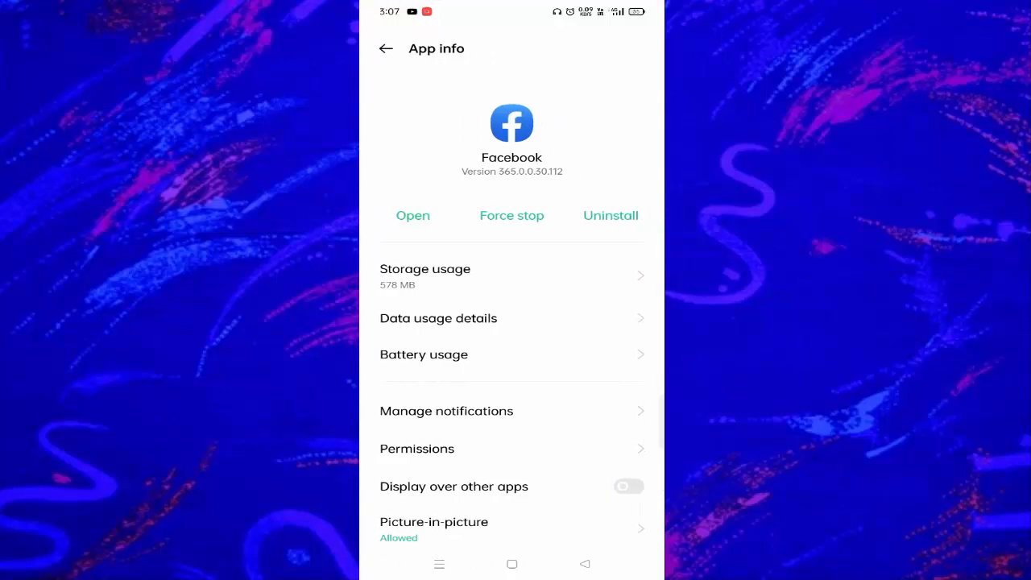
pyautogui.click(512, 216)
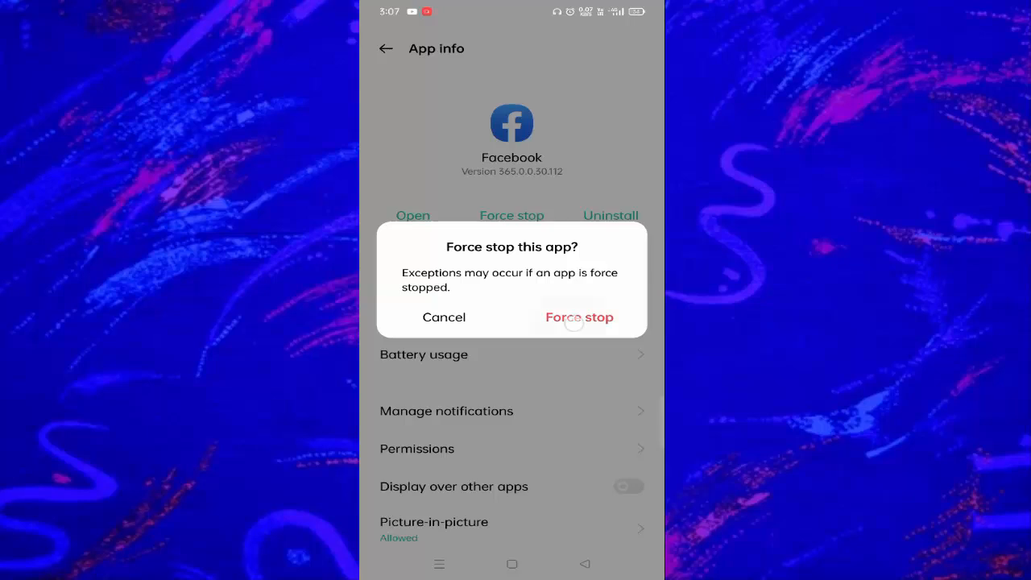
pyautogui.click(578, 316)
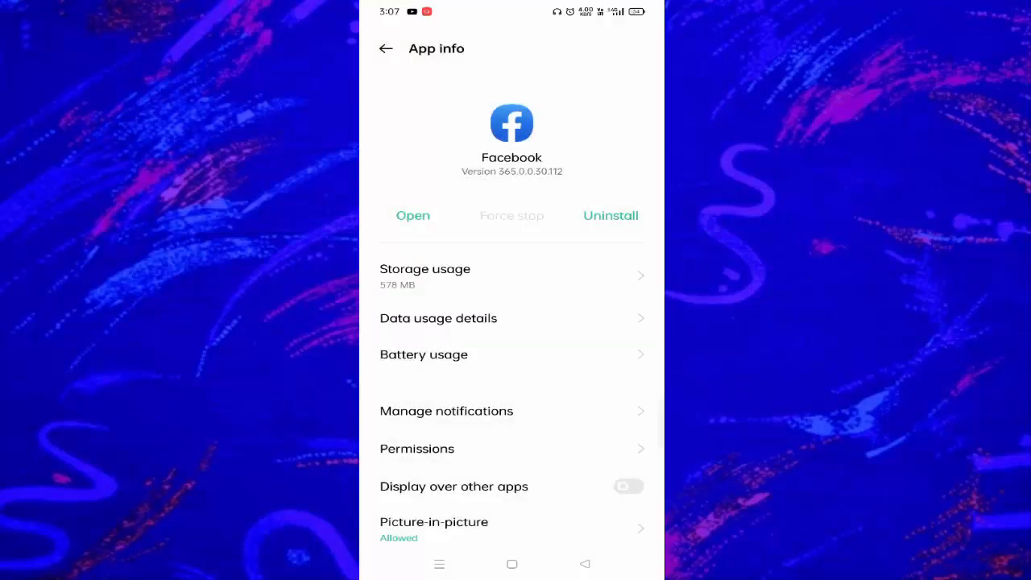
# Clear Facebook's cached data in Storage usage so it reads 0 B, then return
pyautogui.click(425, 274)
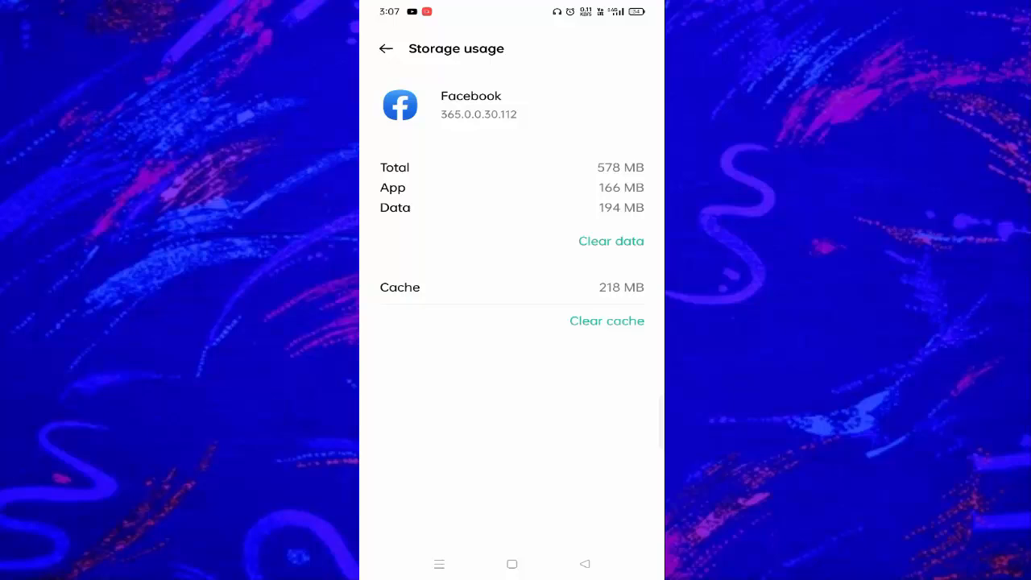
pyautogui.click(606, 321)
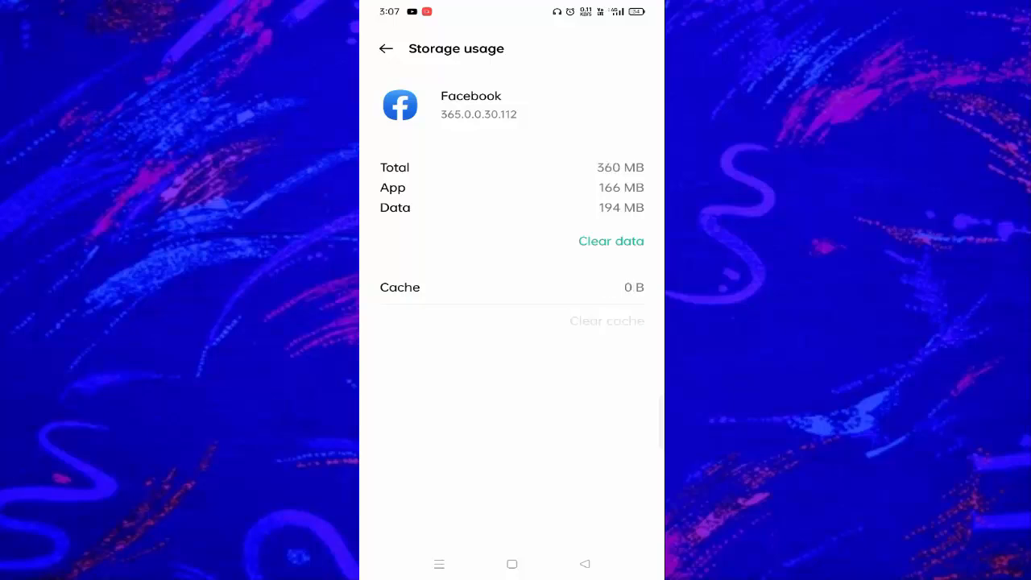
pyautogui.click(611, 242)
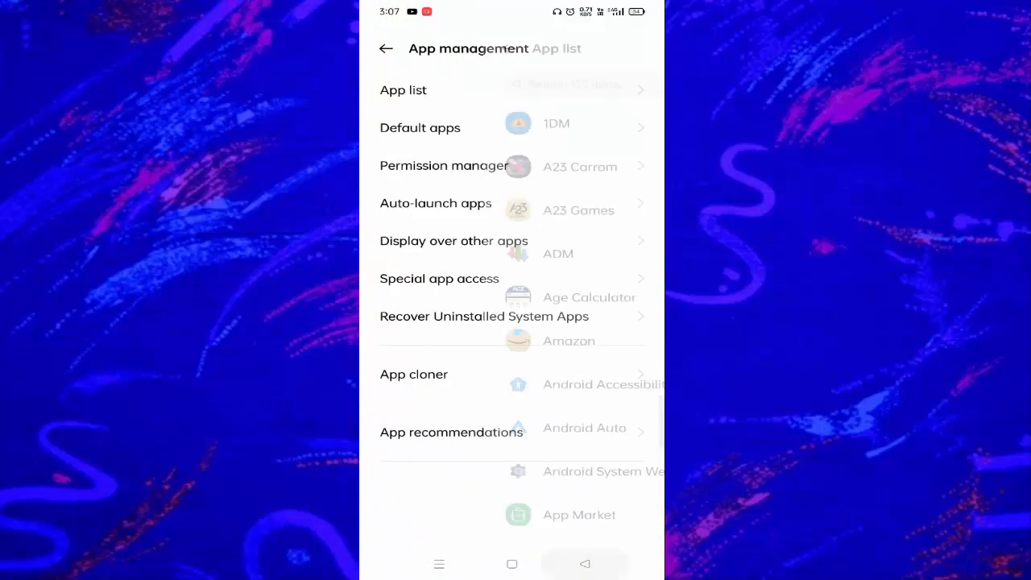
# Long-press the Facebook icon on the home screen to show App info, Uninstall and Share
pyautogui.click(386, 48)
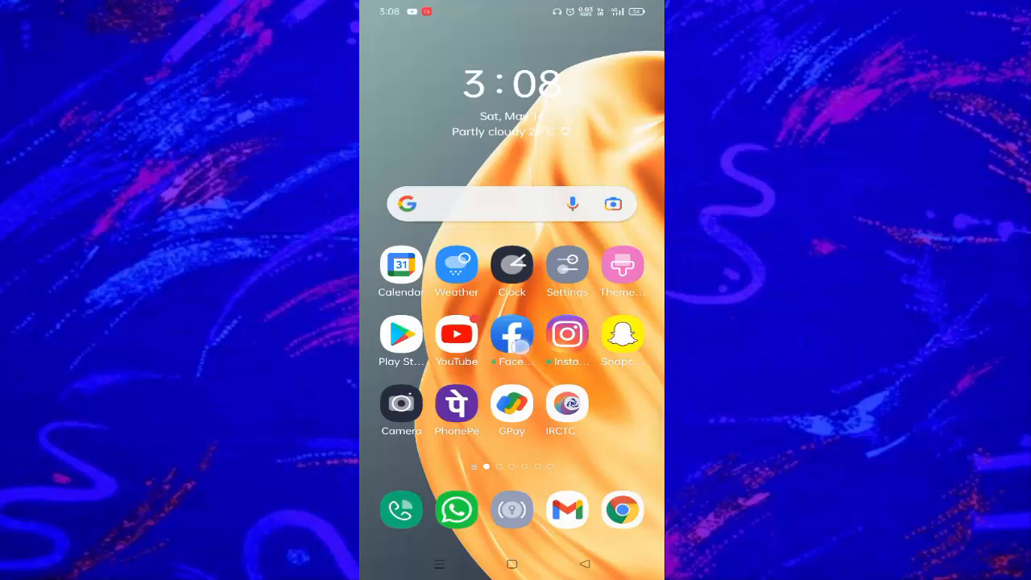
pyautogui.click(513, 267)
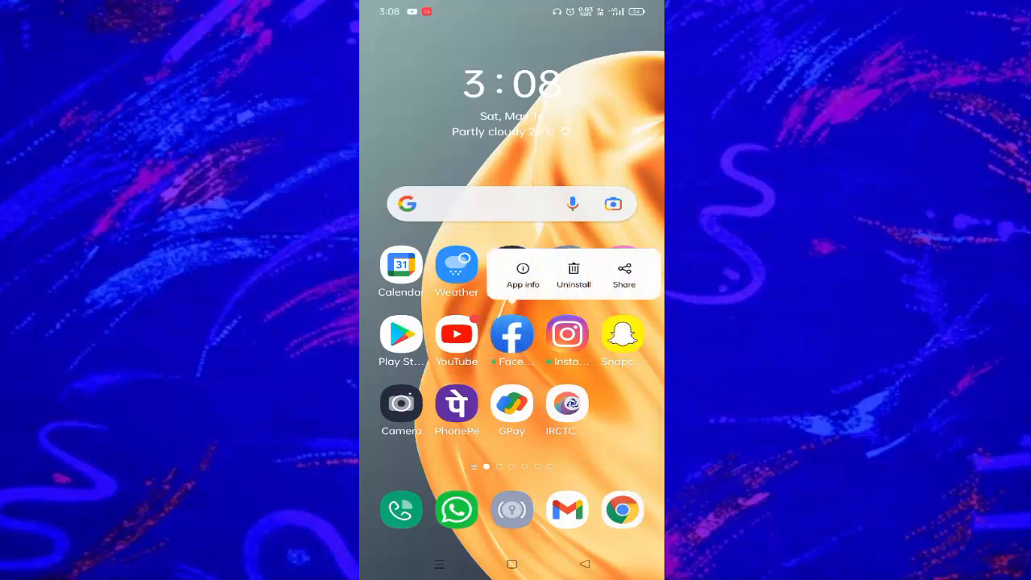